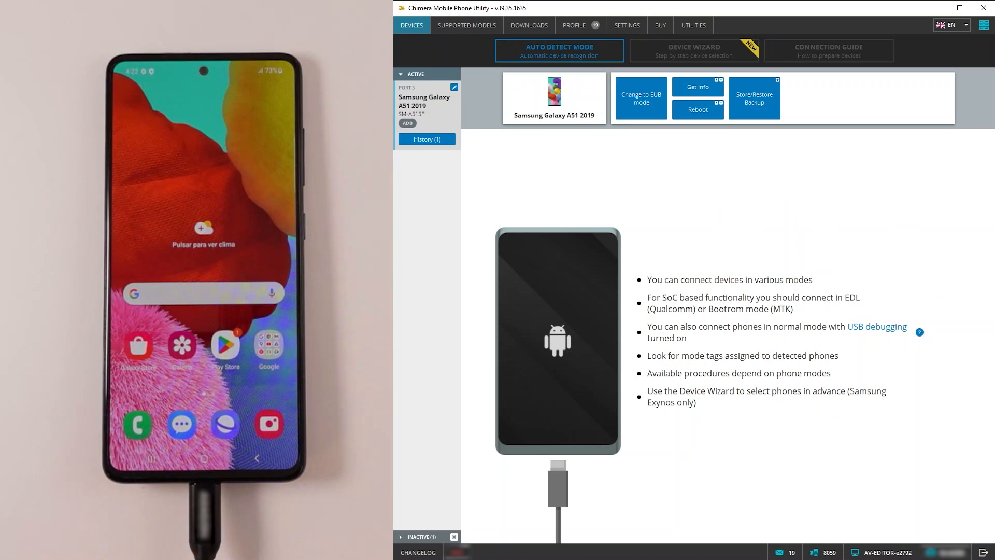
{"action": "mouse_move", "coordinate": [499, 147]}
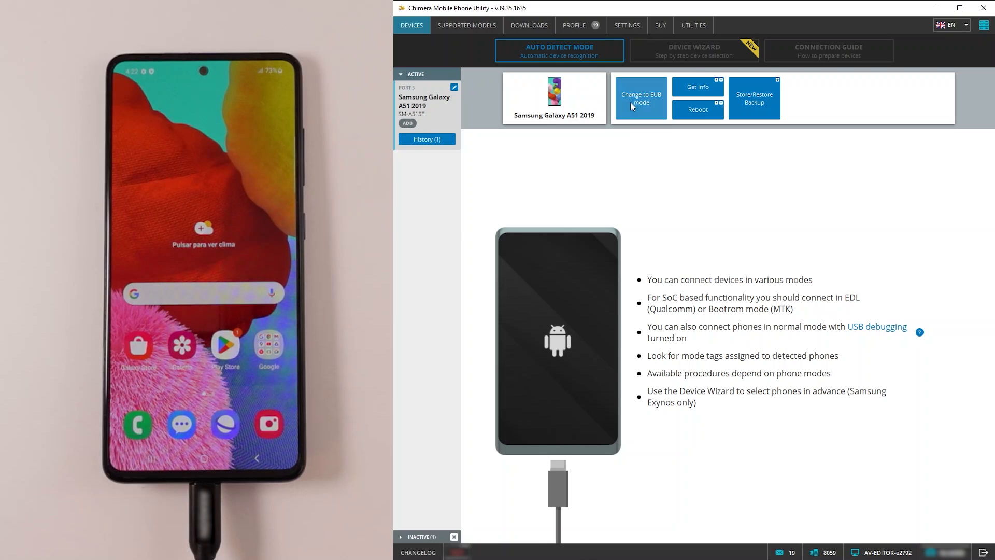
Switch the connected Galaxy A51 from ADB into EUB (Exynos) mode
{"action": "left_click", "coordinate": [641, 99]}
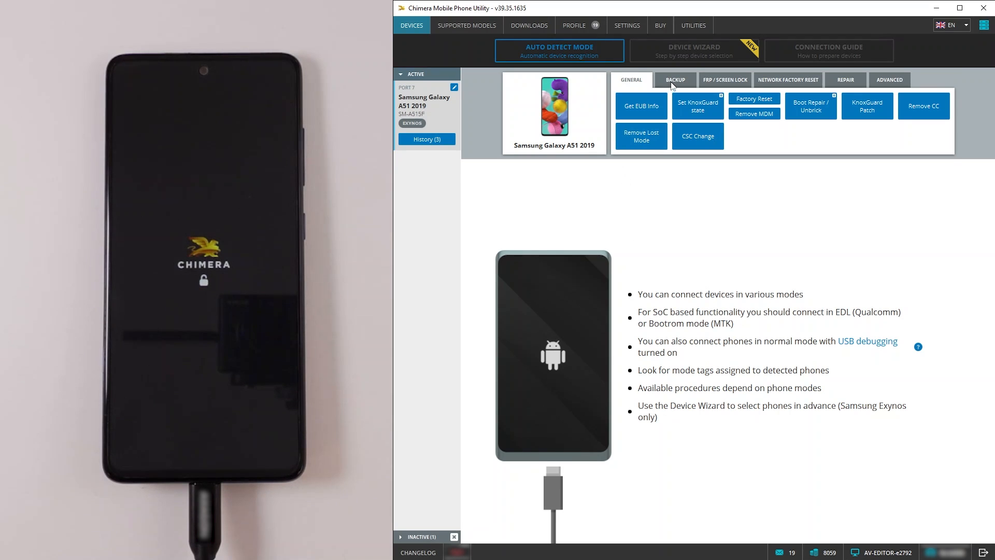
{"action": "left_click", "coordinate": [725, 80]}
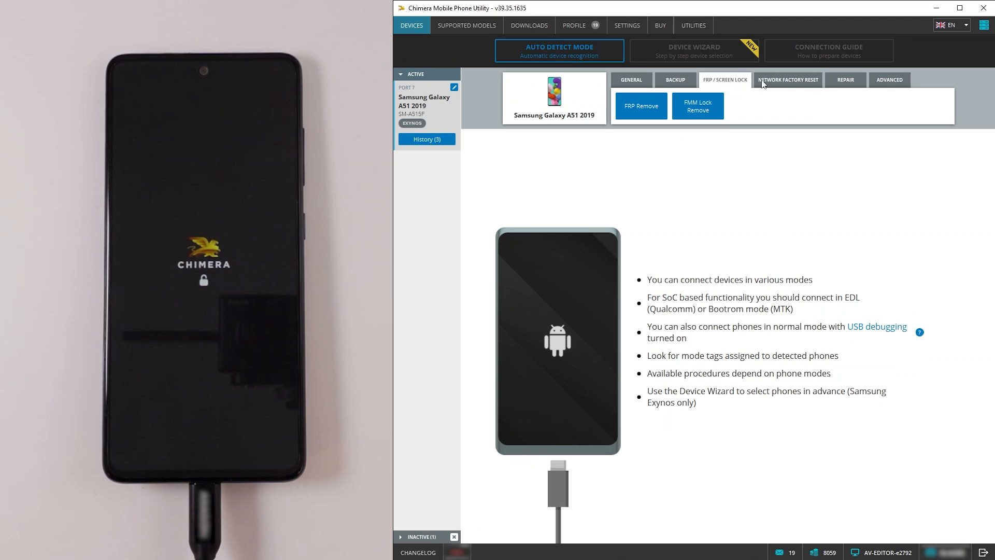
{"action": "left_click", "coordinate": [845, 80]}
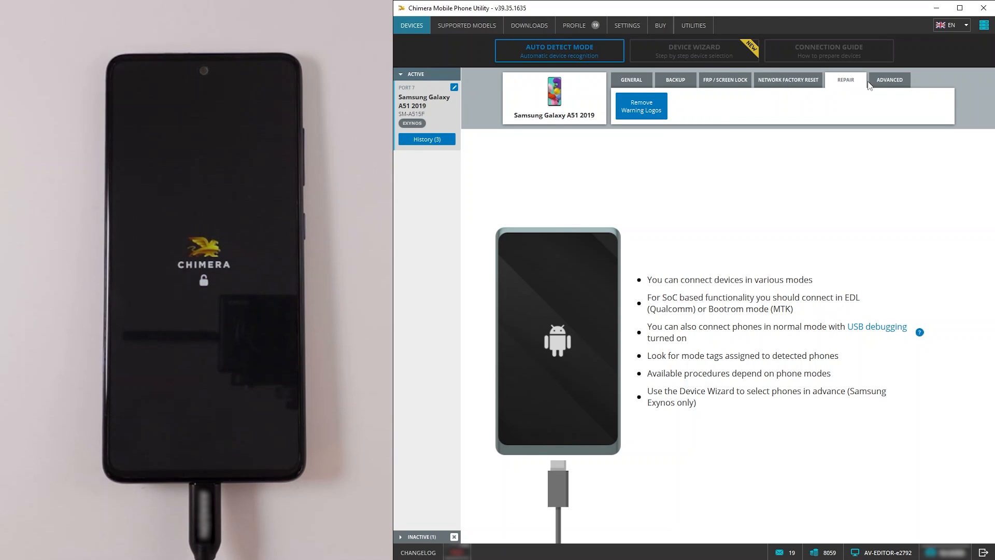
{"action": "left_click", "coordinate": [889, 80]}
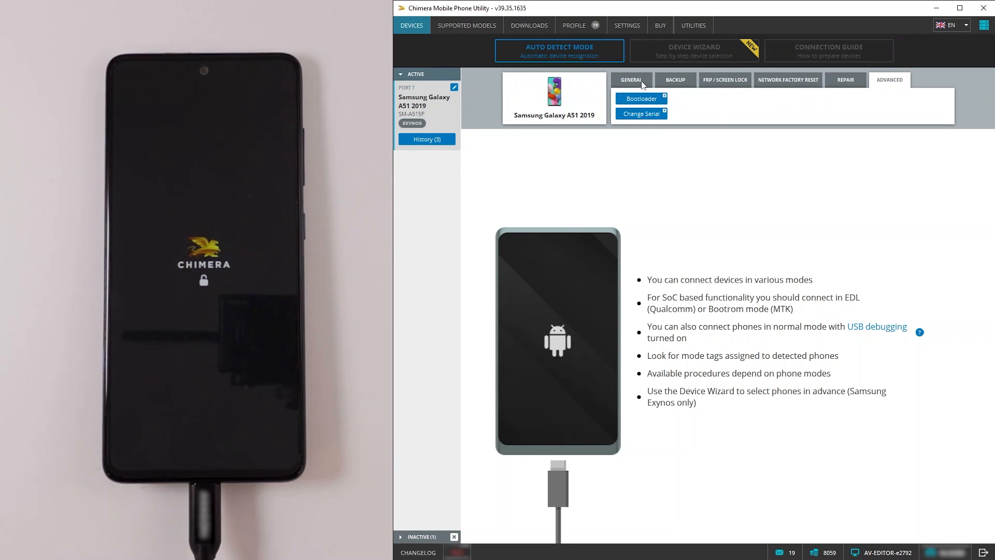
{"action": "left_click", "coordinate": [632, 80]}
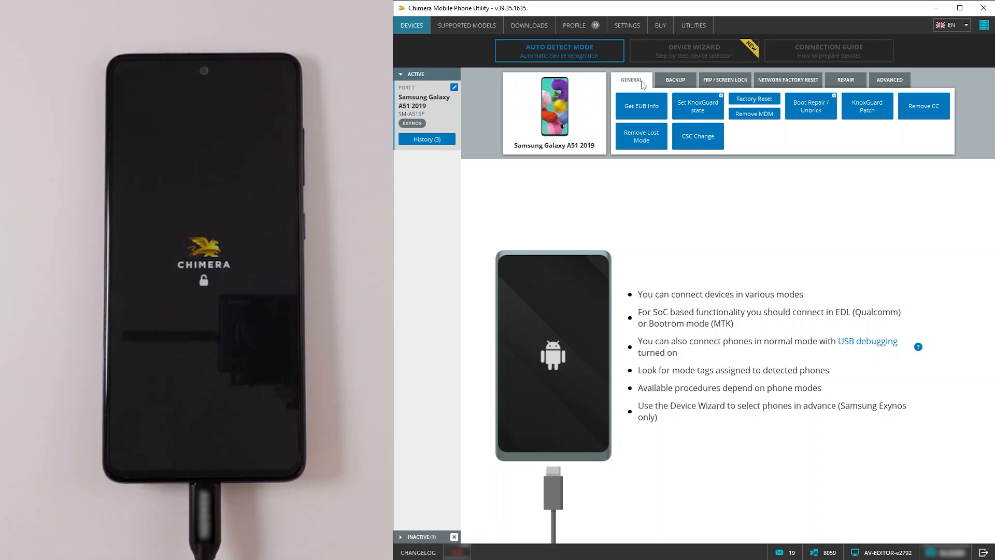
{"action": "mouse_move", "coordinate": [641, 106]}
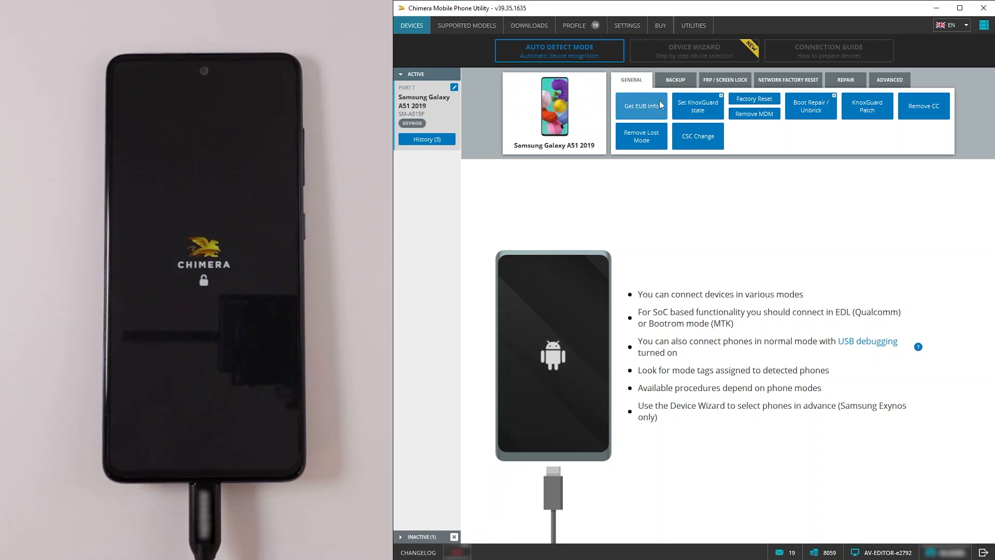
Run Boot Repair / Unbrick on the Galaxy A51 until 'Successfully finished', then hide the log
{"action": "left_click", "coordinate": [810, 106]}
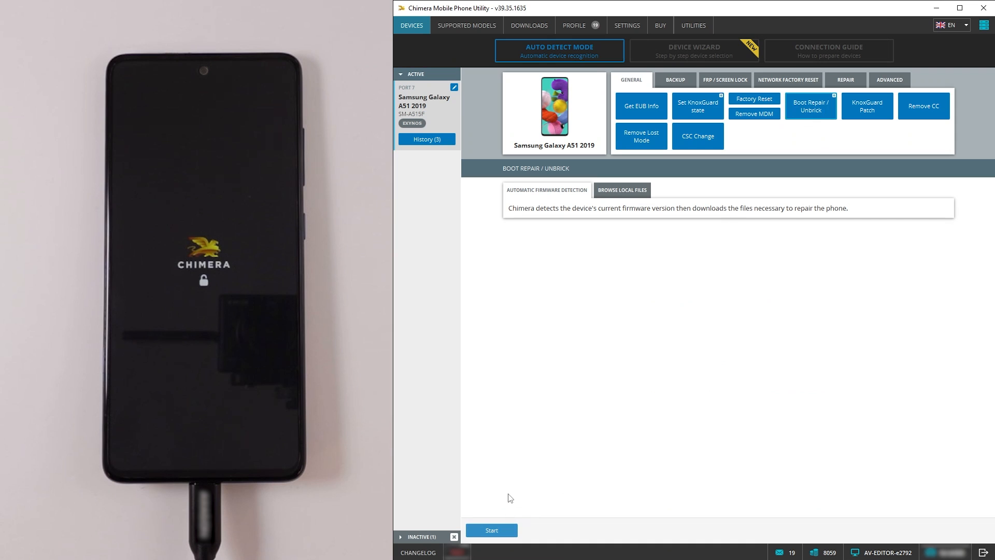
{"action": "left_click", "coordinate": [491, 530]}
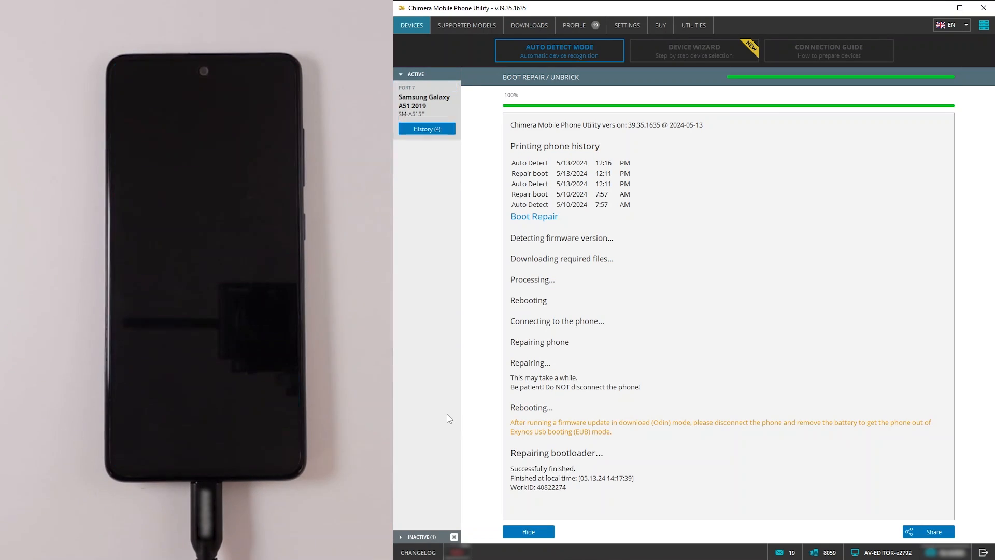
{"action": "left_click", "coordinate": [528, 532]}
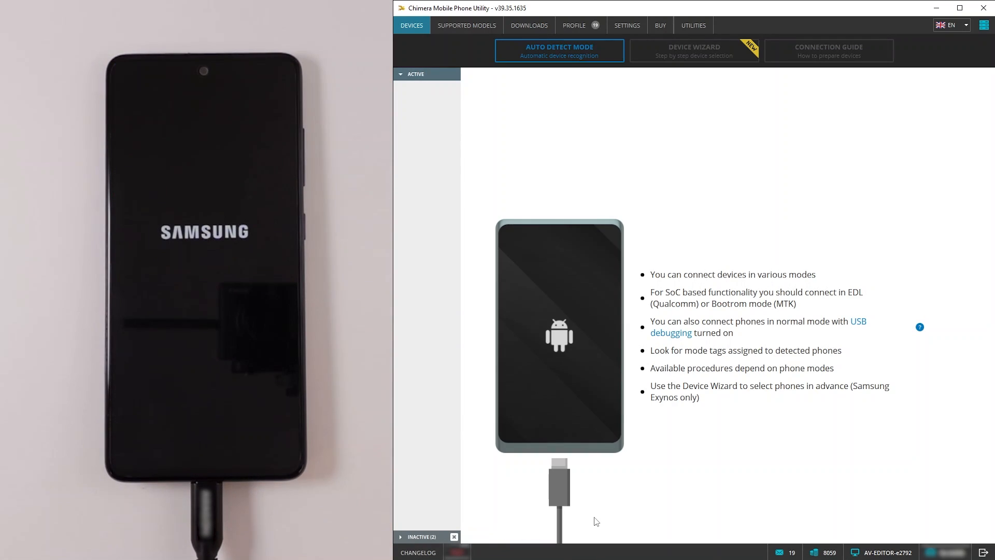